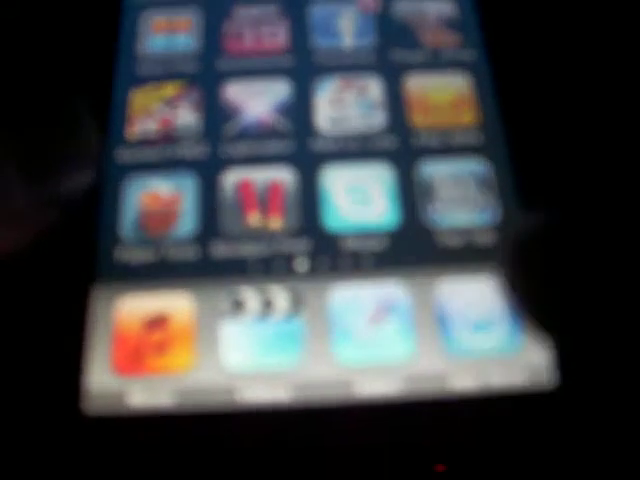
scroll(left, 3)
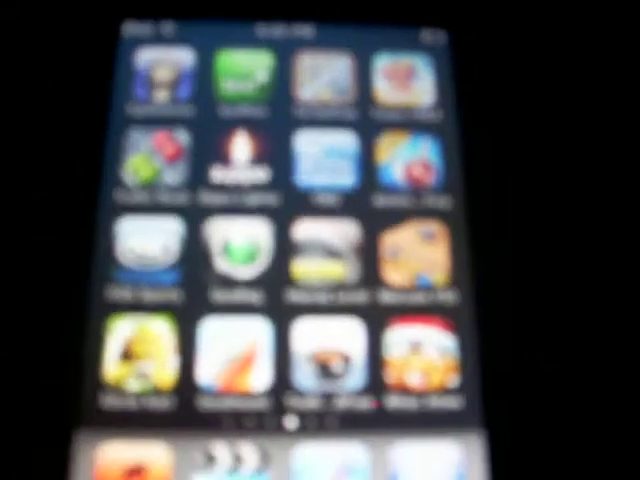